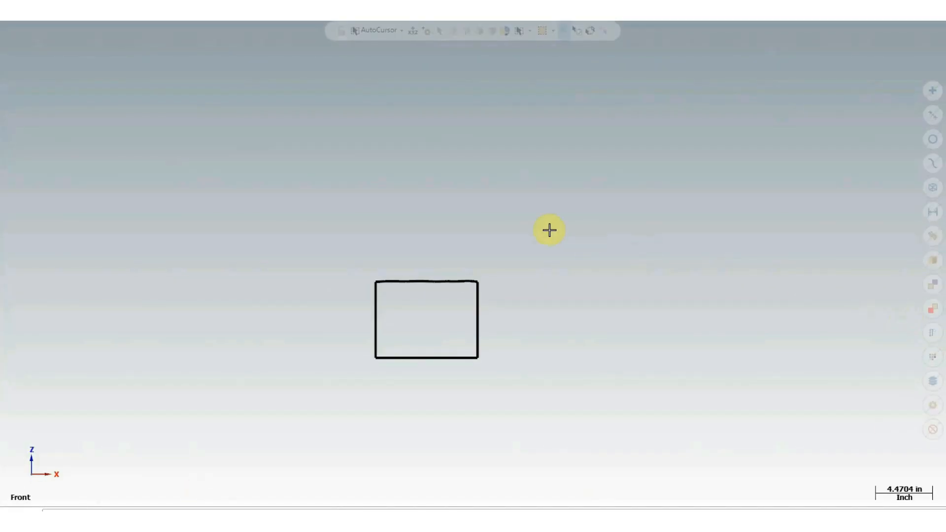
mouse_move(396, 375)
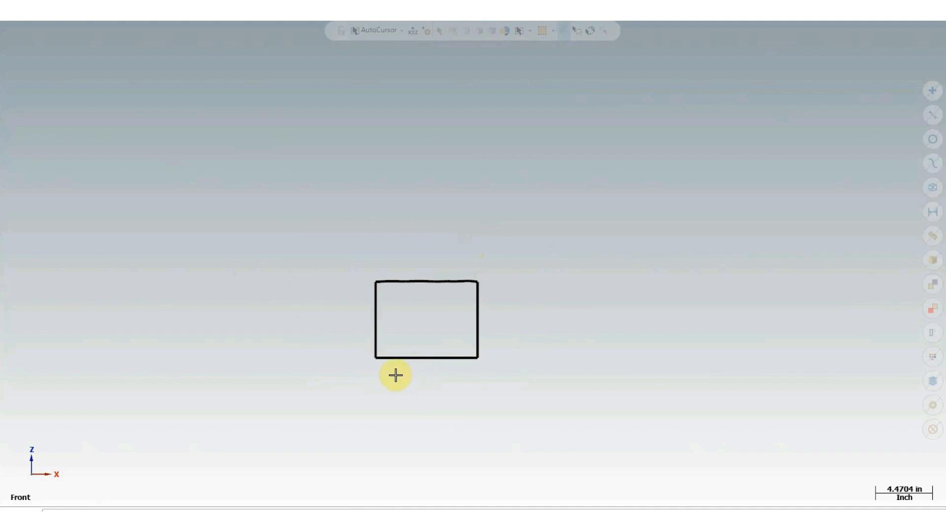
mouse_move(303, 287)
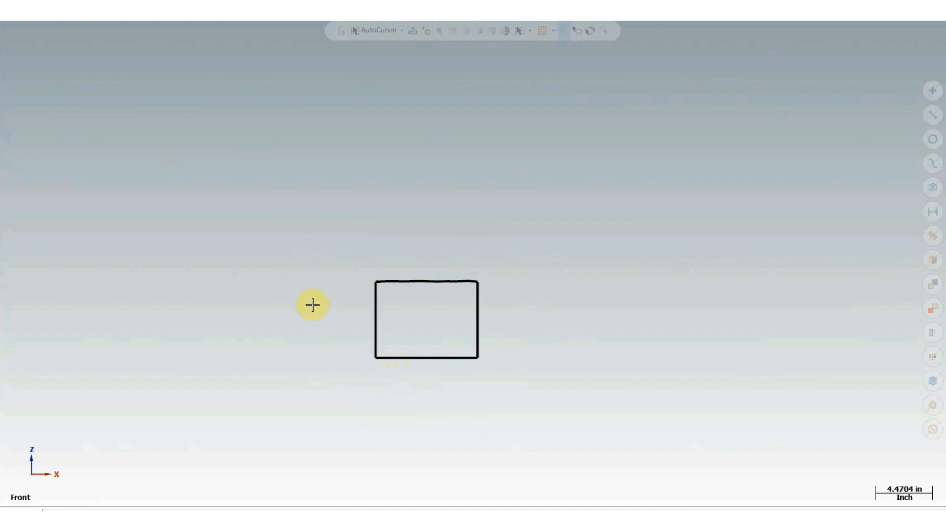
mouse_move(518, 268)
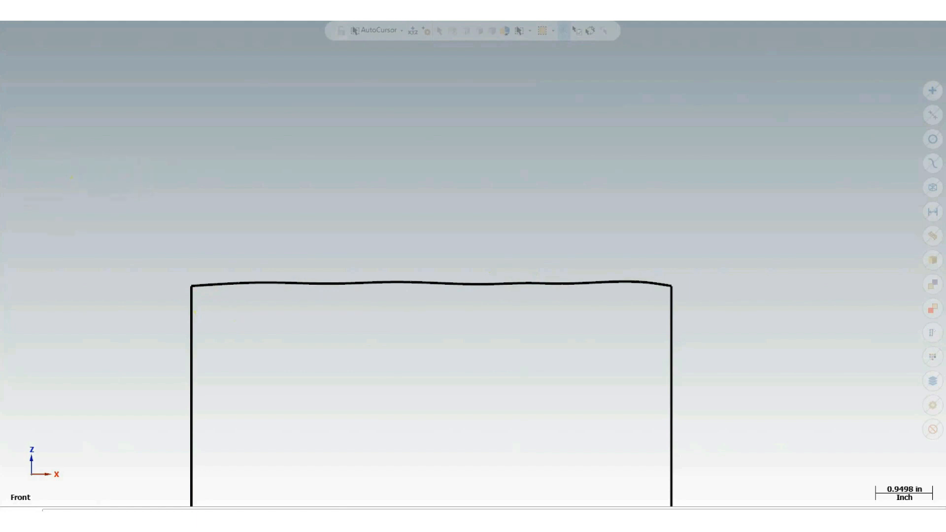
Step: Zoom in on the rectangle so its wavy top edge fills the Front view
left_click(423, 285)
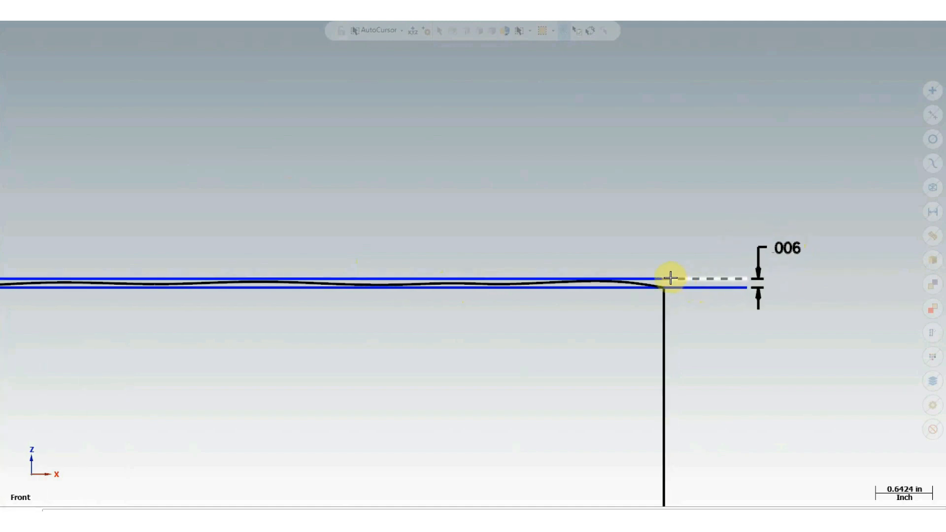
Step: Zoom to the end of the .006 straightness zone bounding the wavy top edge
left_click_drag(668, 276, 663, 296)
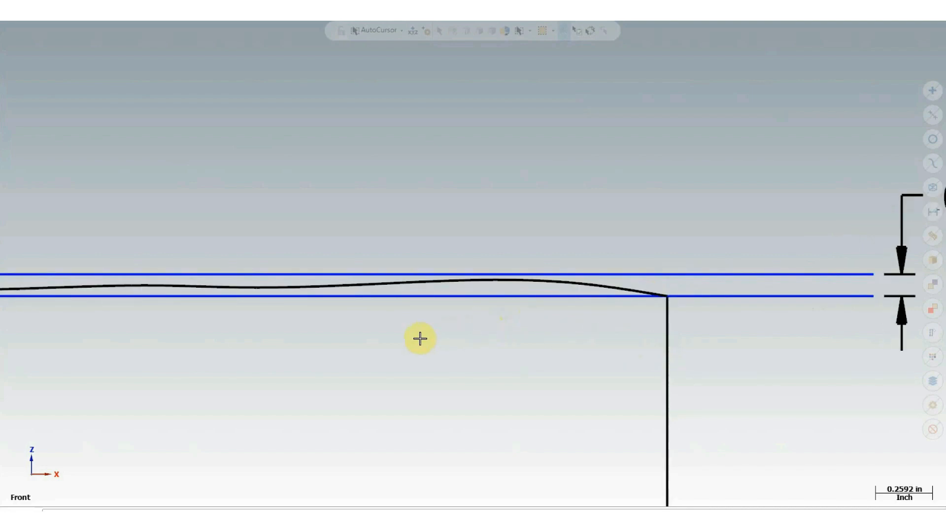
mouse_move(523, 314)
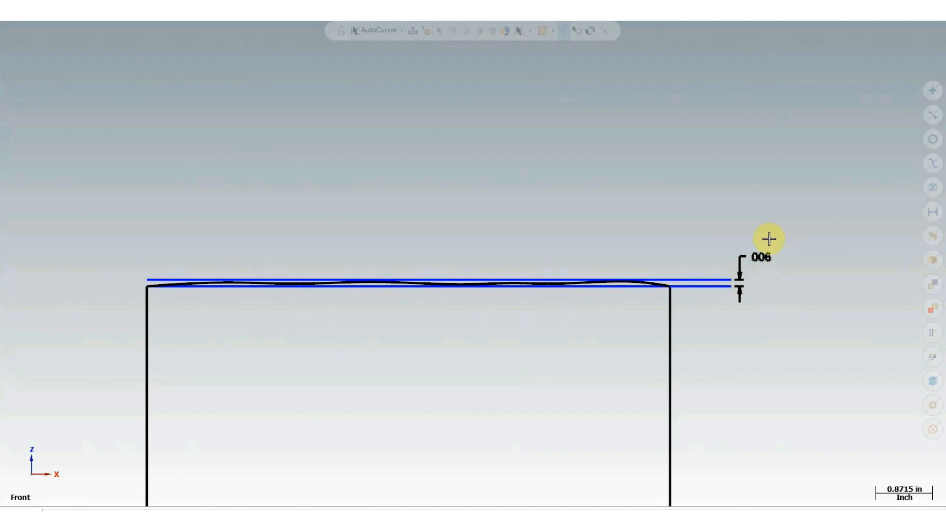
scroll("down", 3)
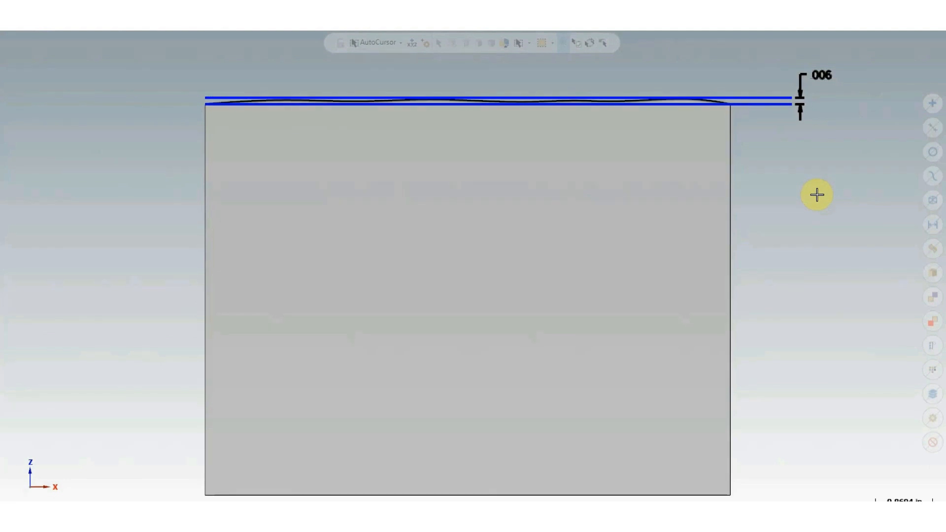
mouse_move(811, 193)
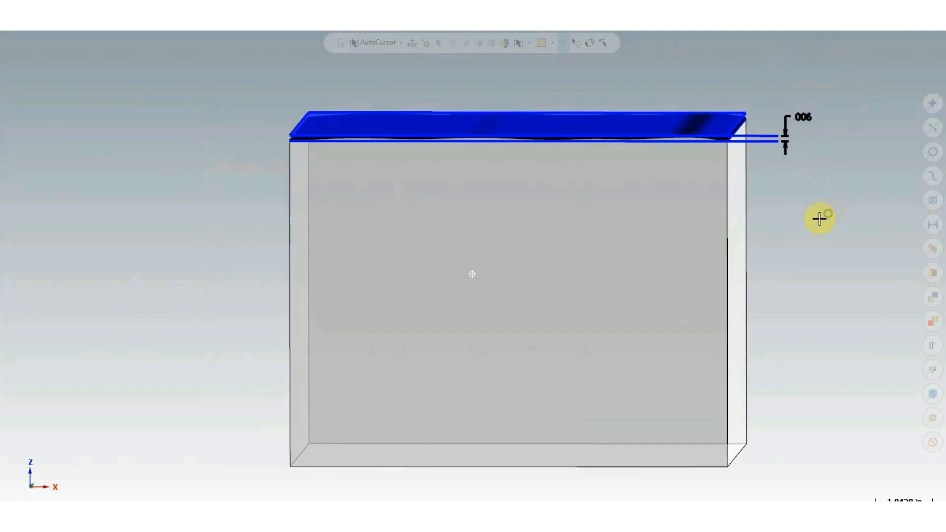
Step: Orbit the shaded block to an isometric angle showing its top face between the flatness planes
left_click_drag(819, 219, 781, 267)
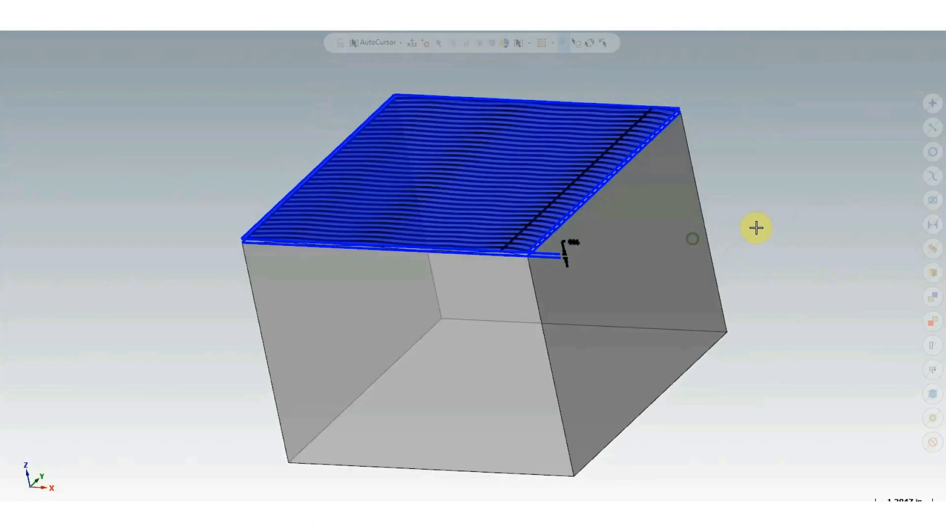
right_click(756, 227)
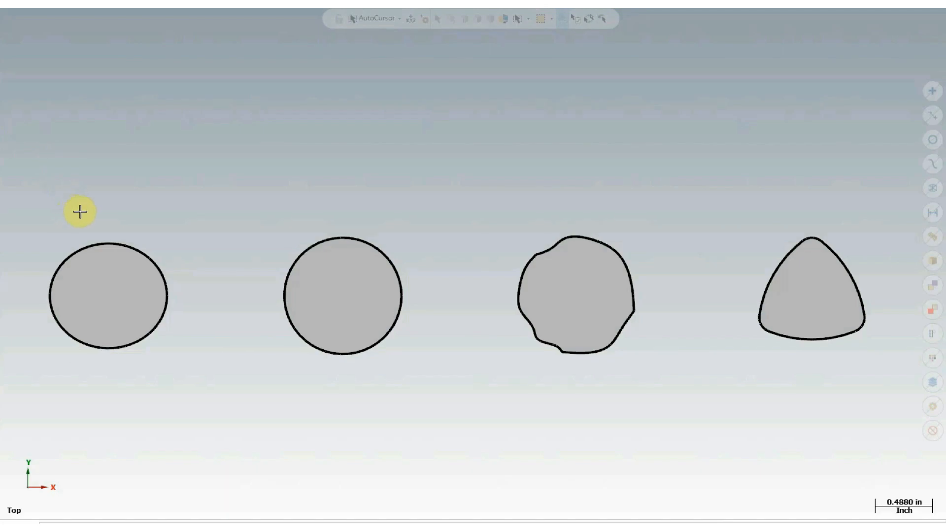
mouse_move(440, 343)
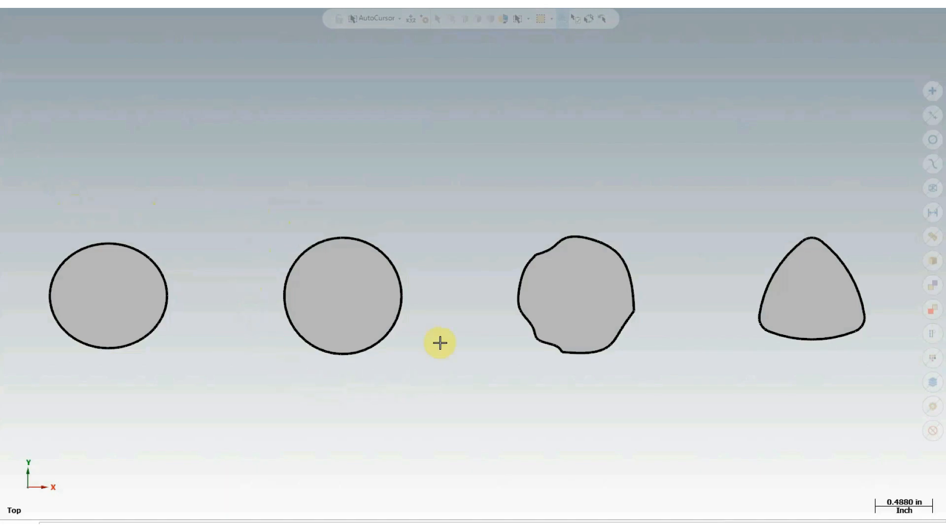
mouse_move(309, 222)
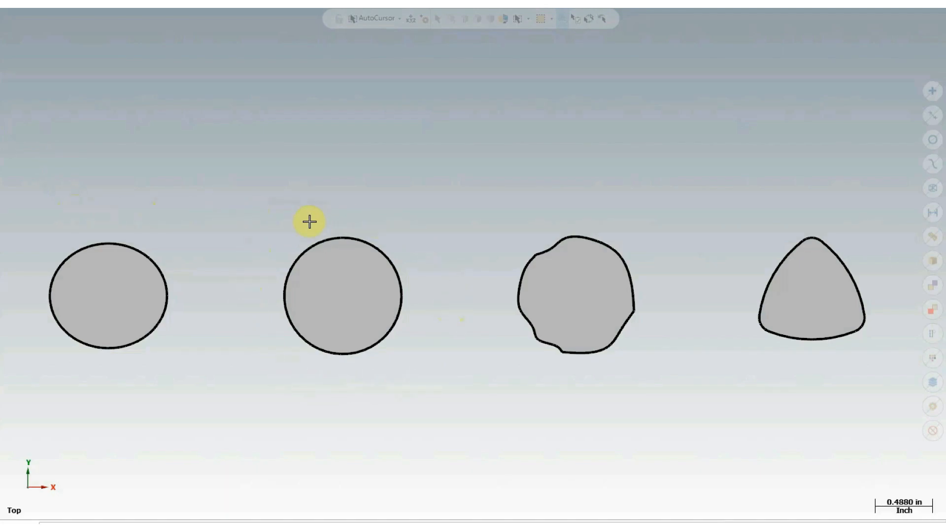
mouse_move(194, 307)
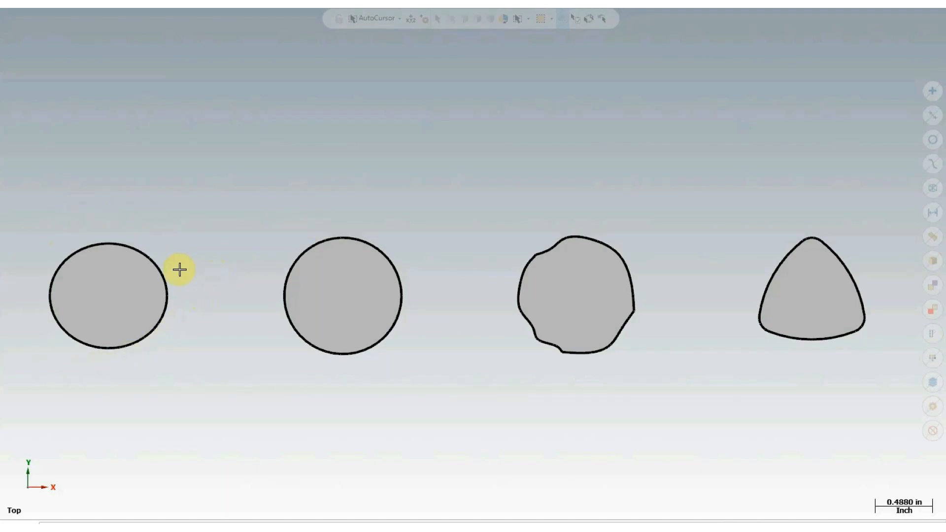
mouse_move(535, 378)
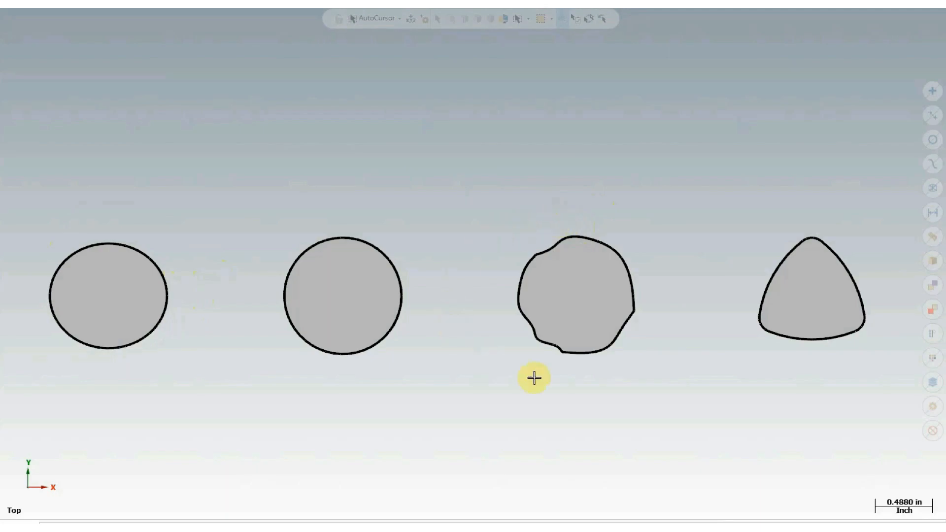
mouse_move(734, 254)
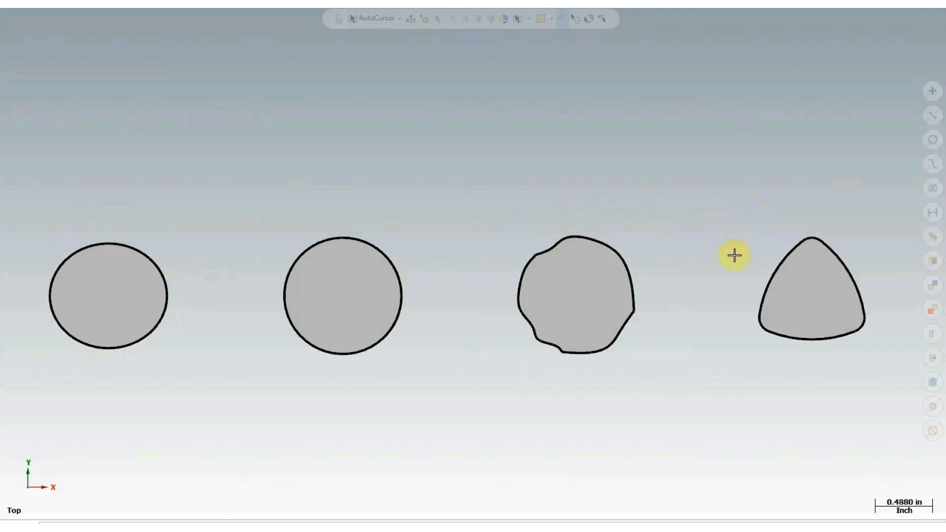
mouse_move(806, 205)
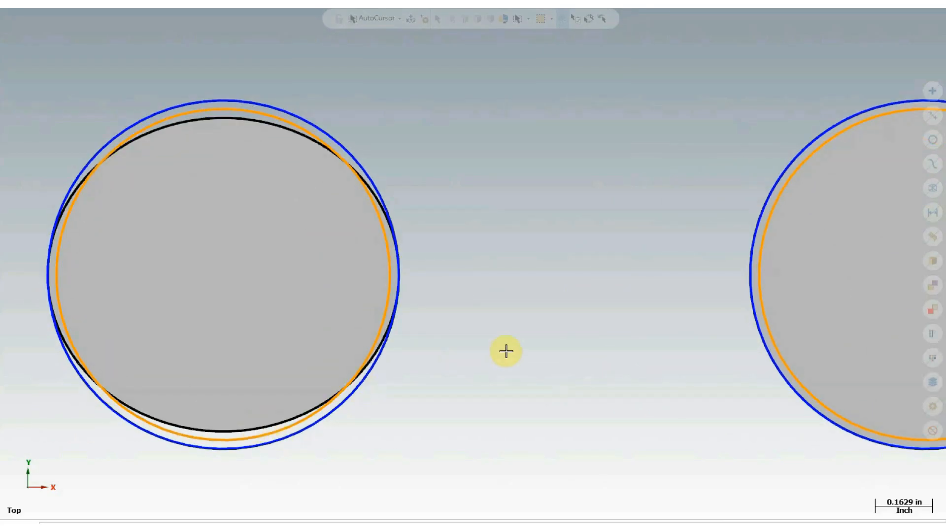
Step: Zoom to inspect the concentric circularity tolerance circles around the four profiles
scroll("down", 3)
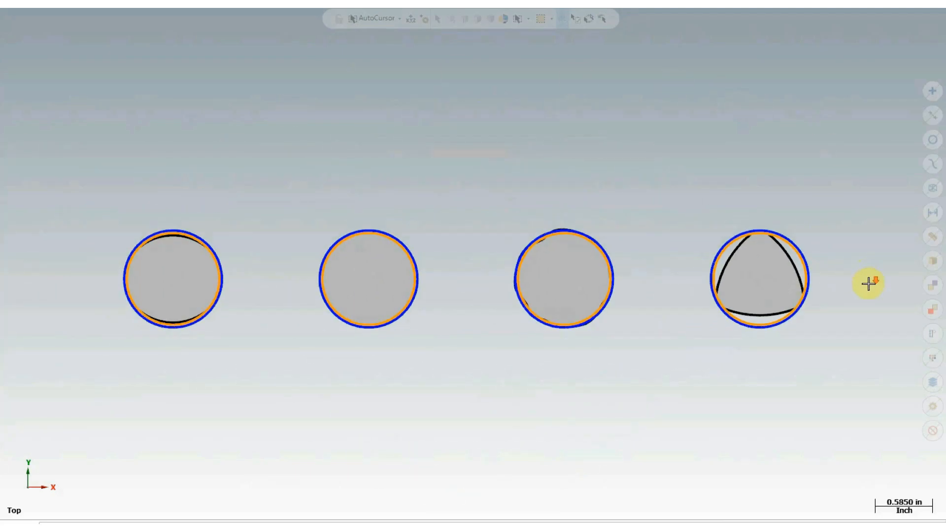
mouse_move(465, 268)
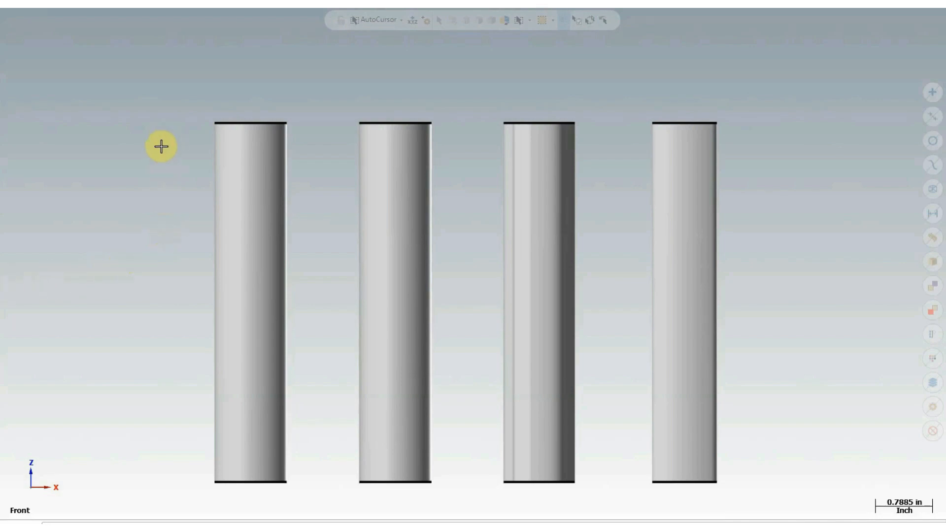
mouse_move(174, 93)
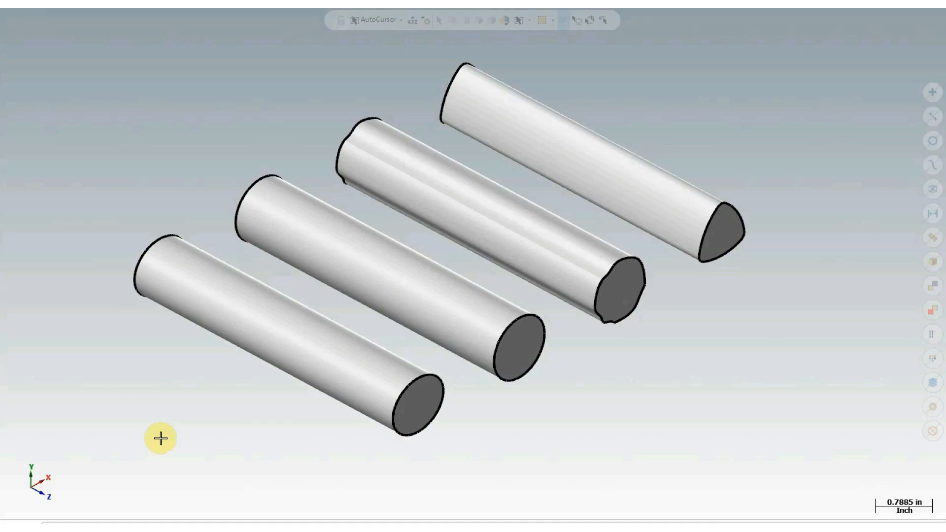
mouse_move(151, 428)
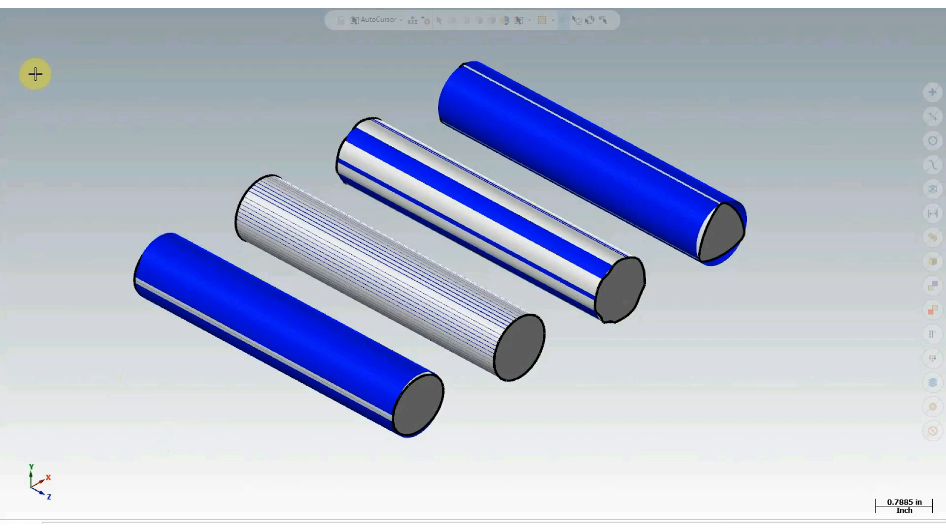
mouse_move(321, 144)
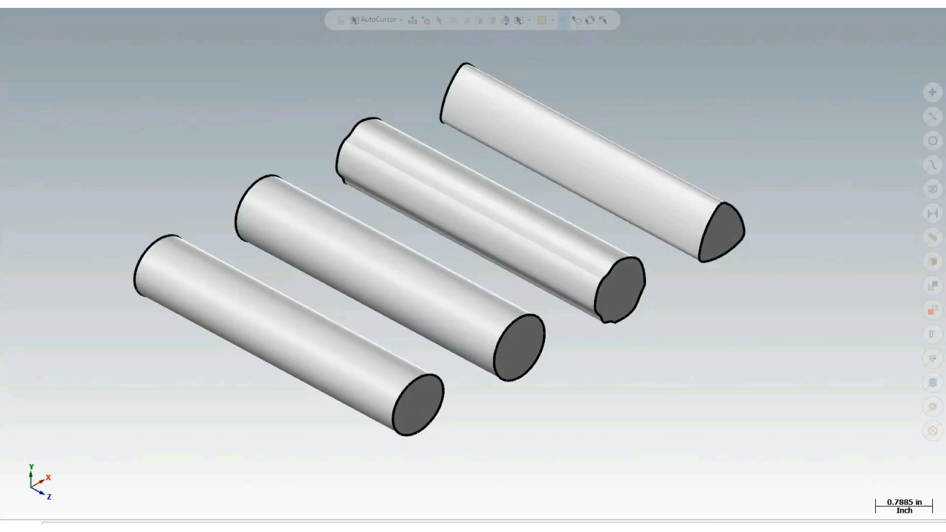
Step: Select the red deviation bands on the lobed and triangular cylinders
left_click(280, 308)
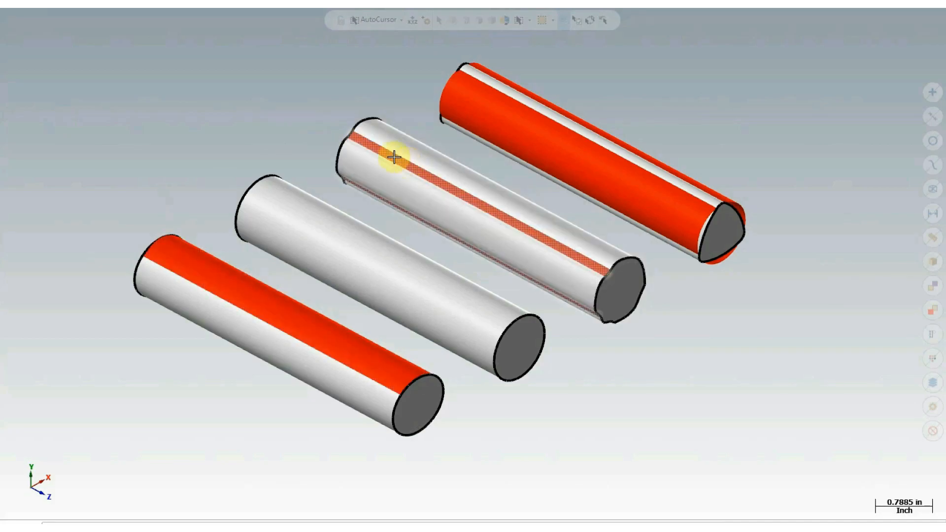
left_click(550, 149)
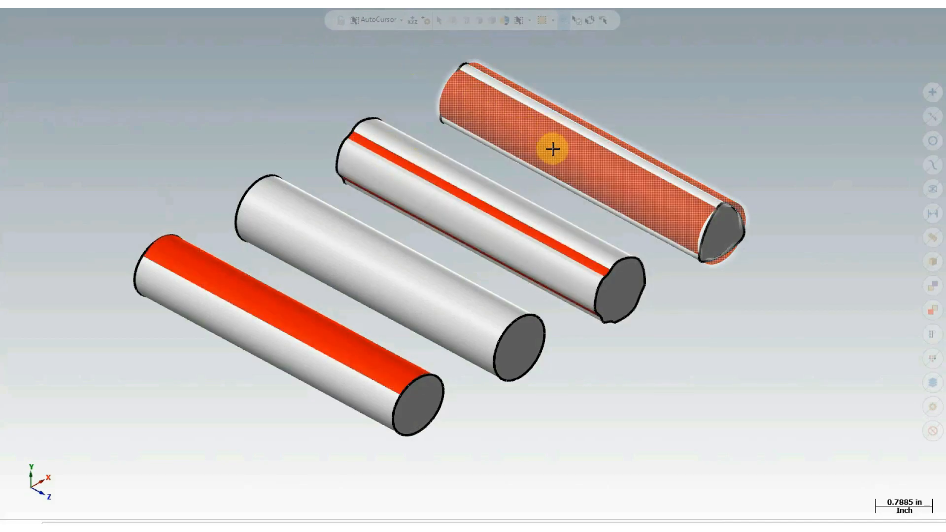